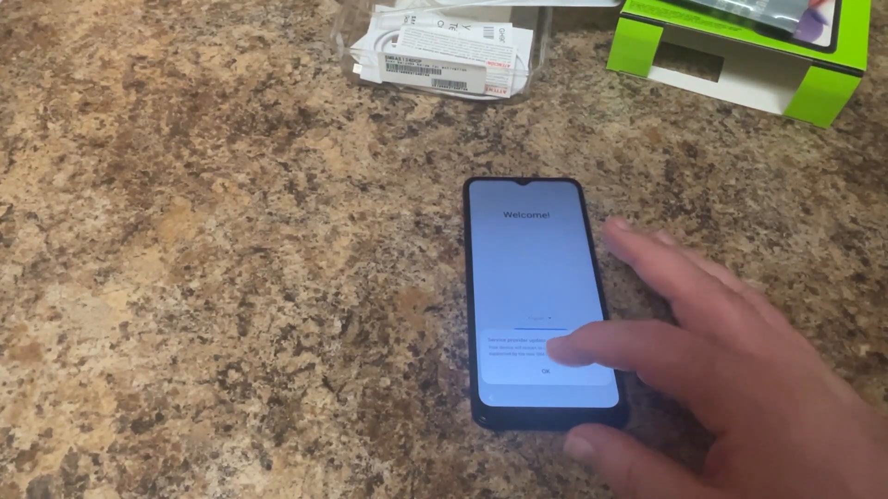
Acknowledge the service provider update notice on the Welcome screen.
click(544, 373)
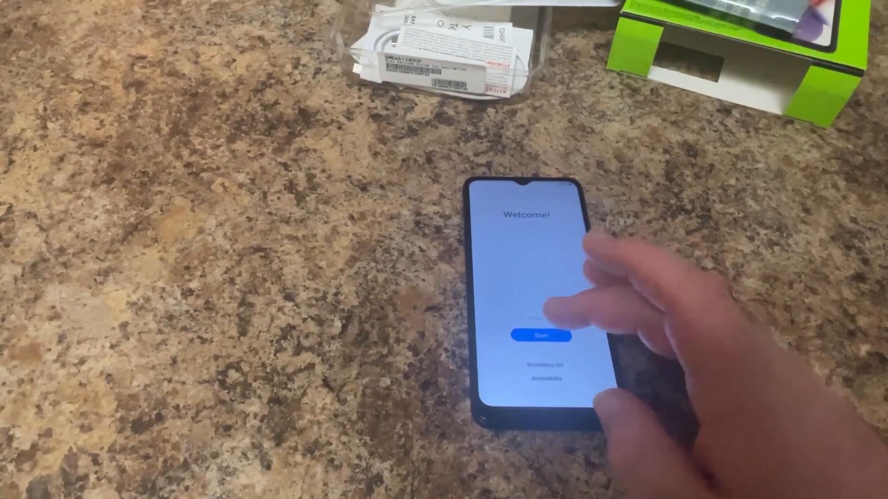
Begin setup, agree to the terms and policies and accept the Samsung app permissions.
click(540, 335)
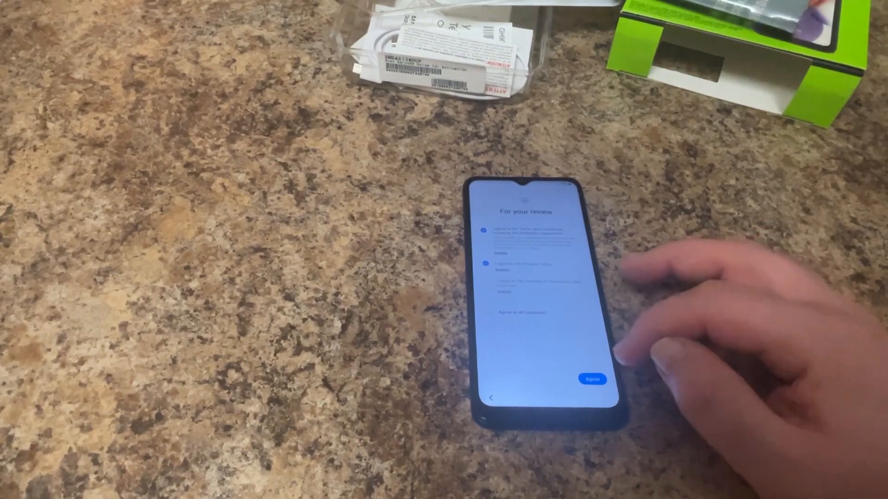
click(591, 379)
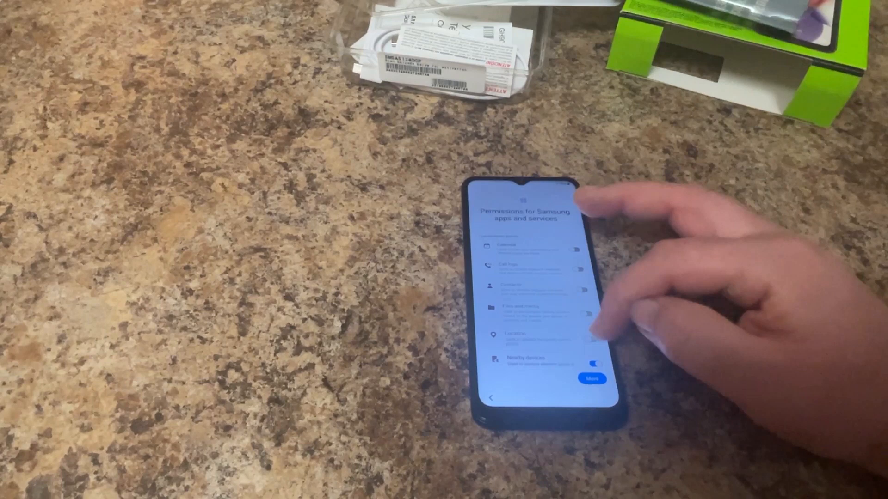
scroll(down, 3)
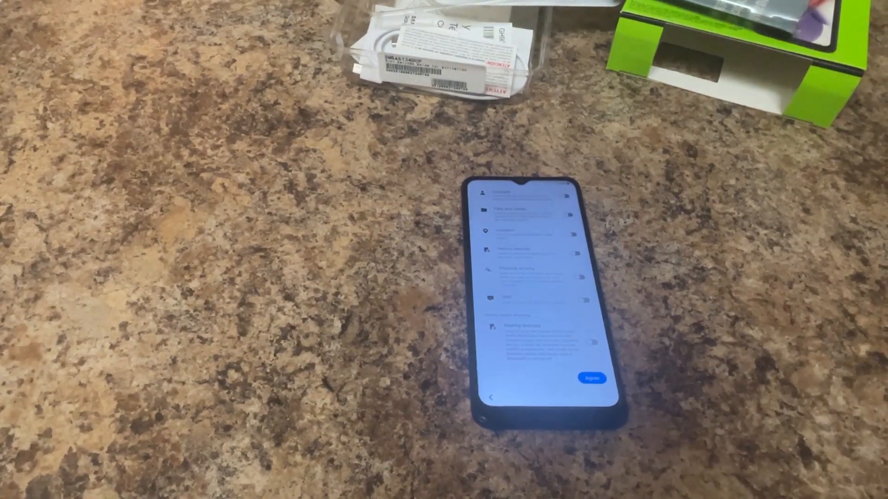
click(592, 378)
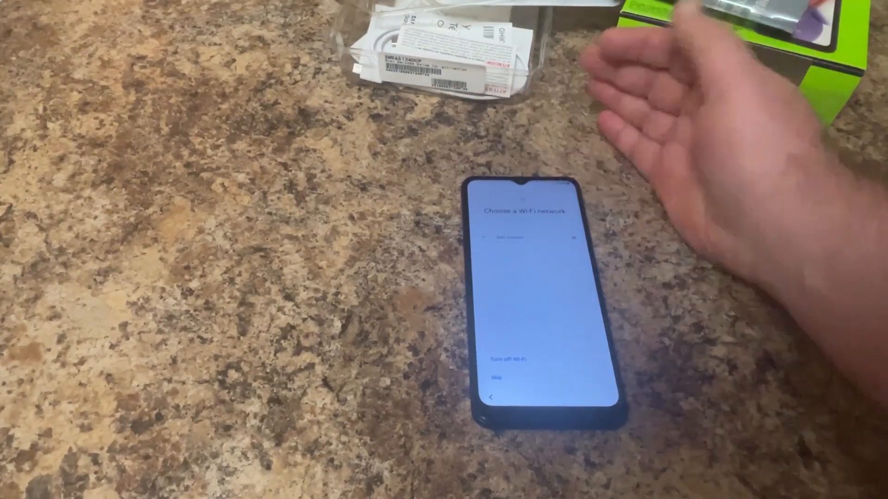
Connect to the available Wi-Fi network and choose Don't copy for apps and data.
click(497, 378)
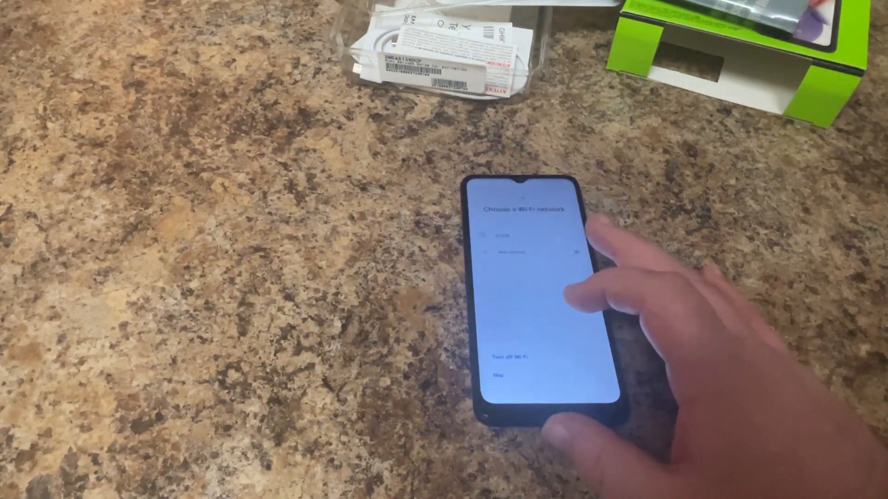
click(507, 235)
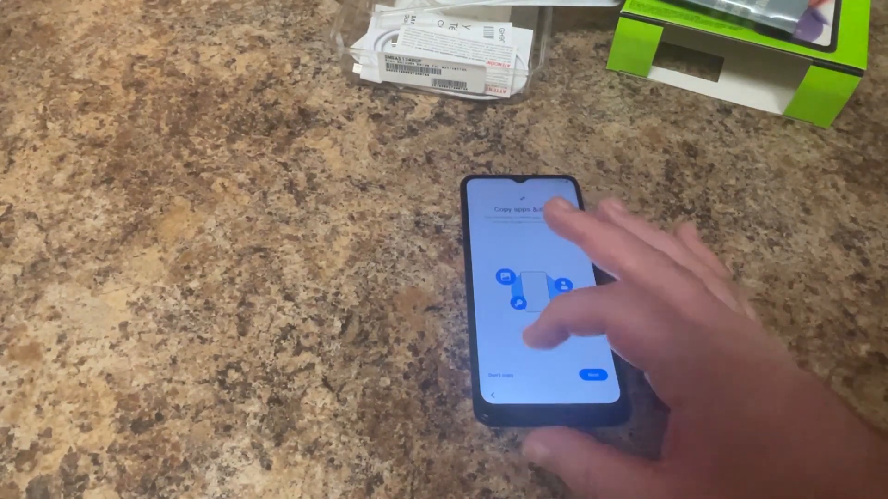
click(590, 376)
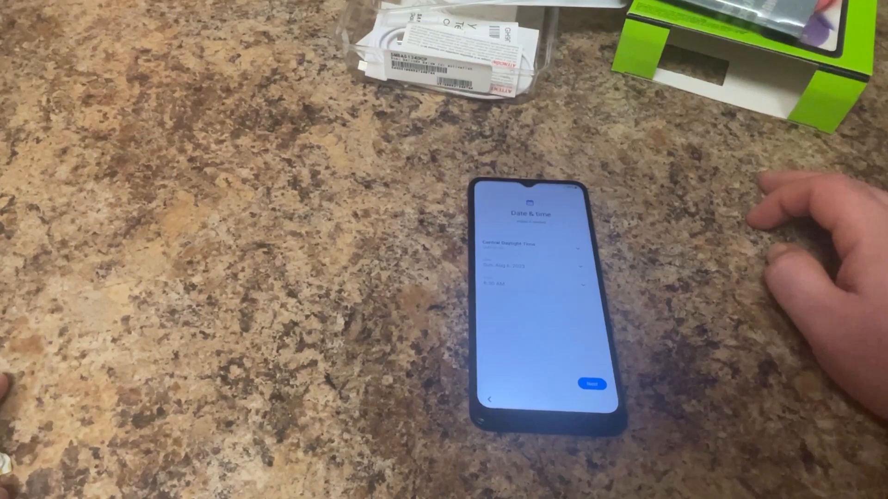
Keep the date and time, accept Google services and skip the screen lock.
click(590, 384)
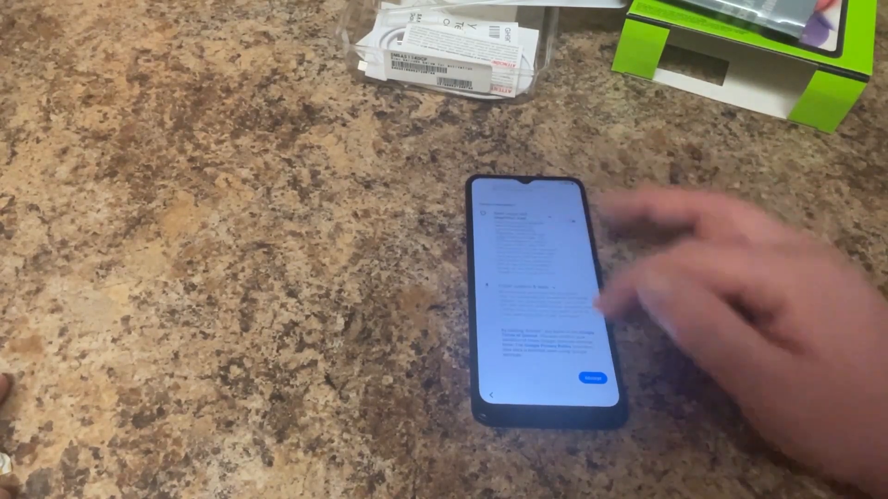
click(590, 378)
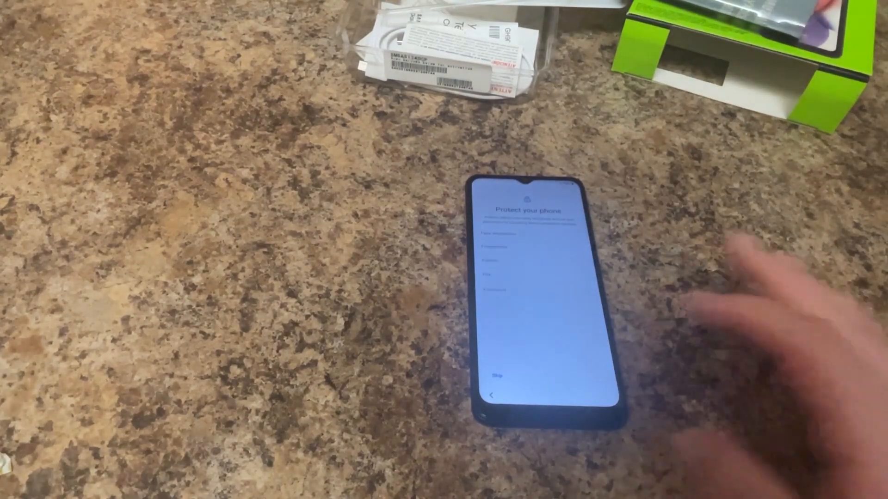
click(498, 376)
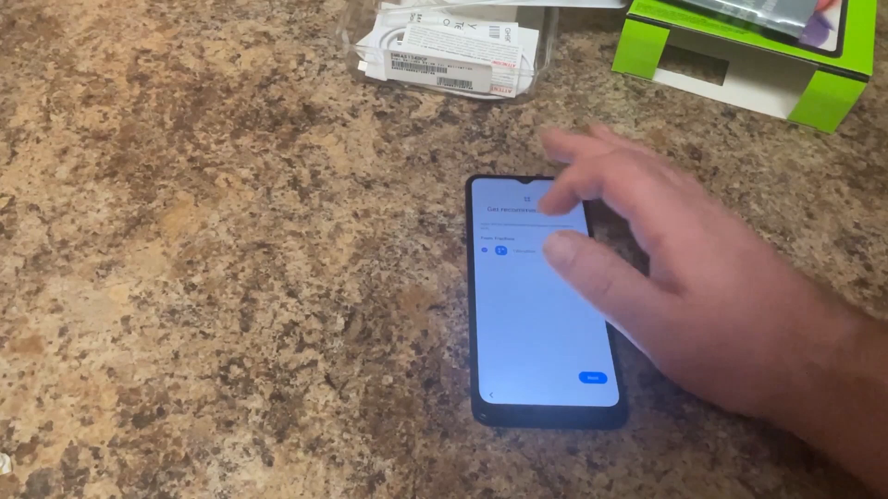
Continue past recommended apps, accept the carrier's device terms and finish setup.
click(593, 377)
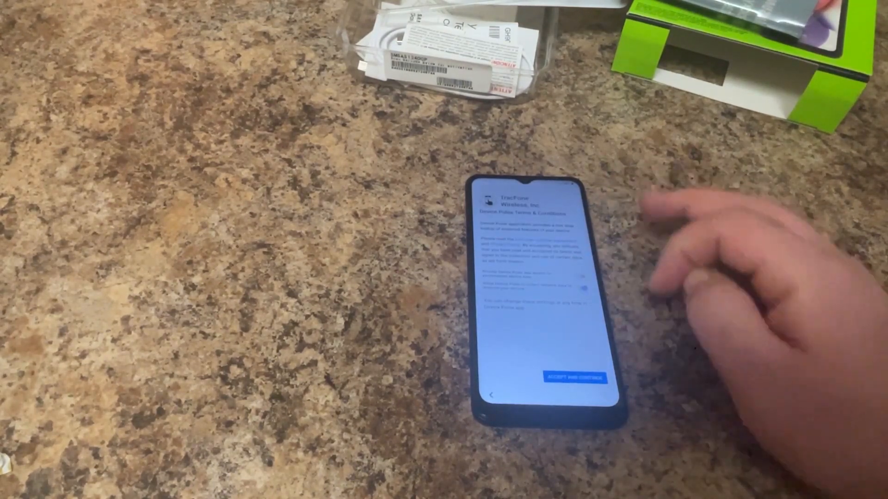
click(573, 377)
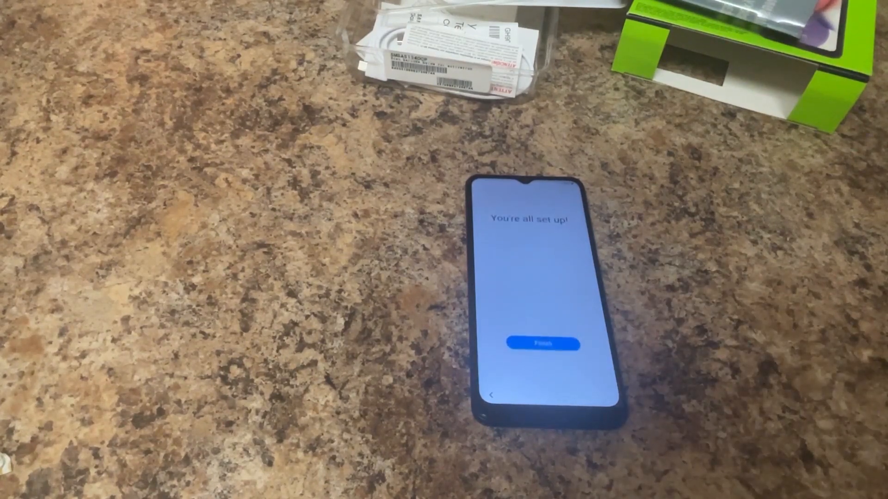
click(543, 343)
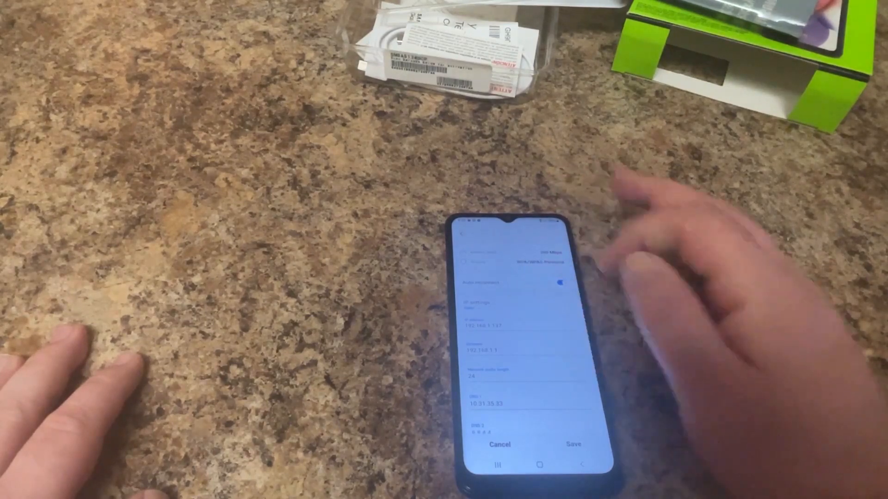
Enter the static IP address details for the Wi-Fi connection and save them.
click(509, 325)
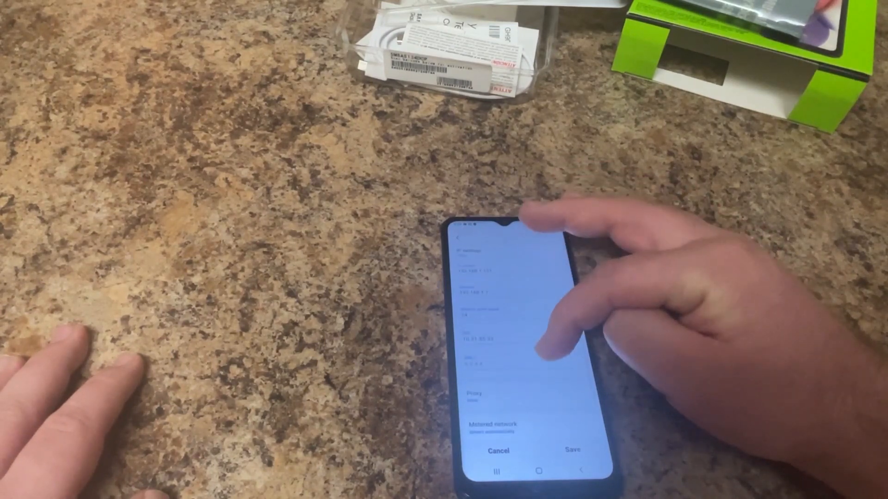
click(572, 448)
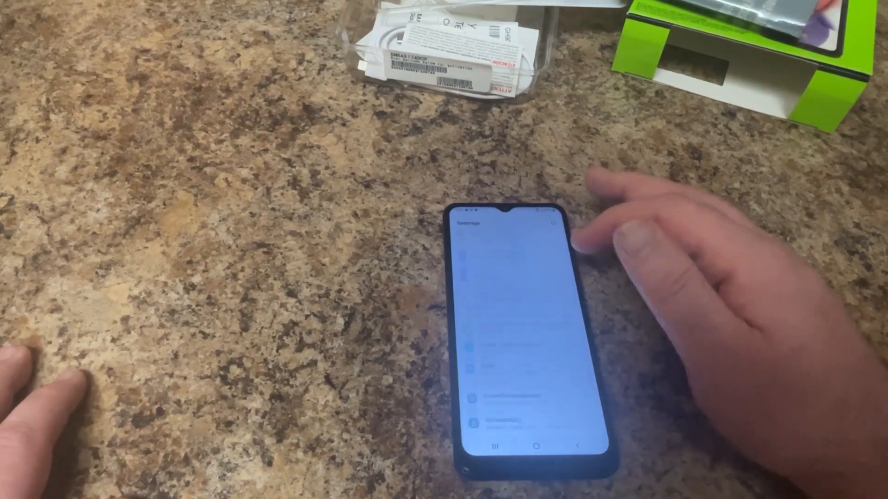
Unlock Developer options via About phone > Software information, then enter Developer options.
scroll(down, 3)
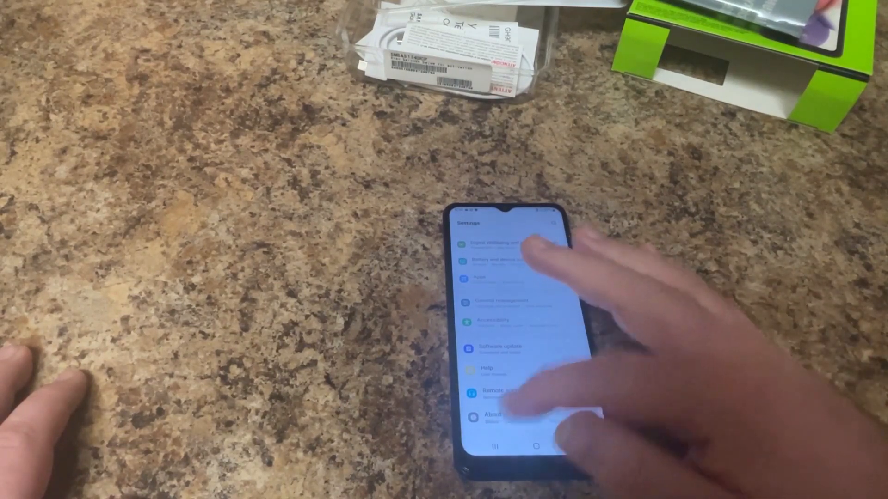
click(498, 416)
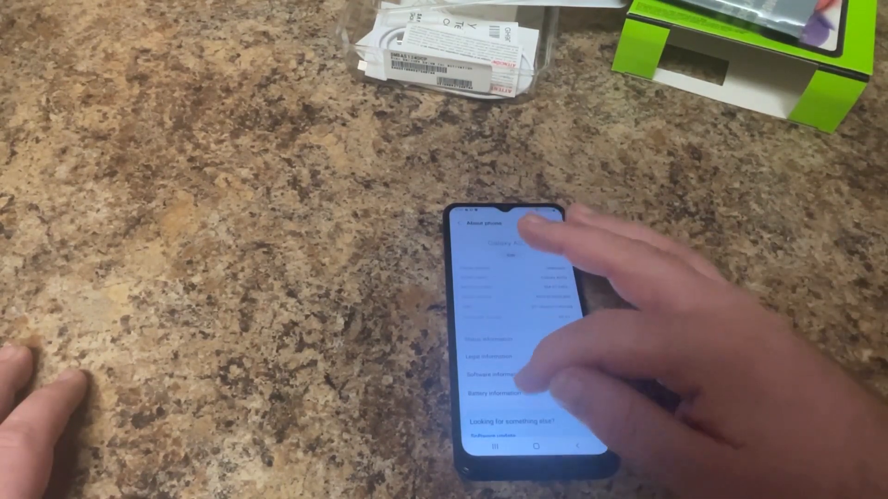
click(495, 374)
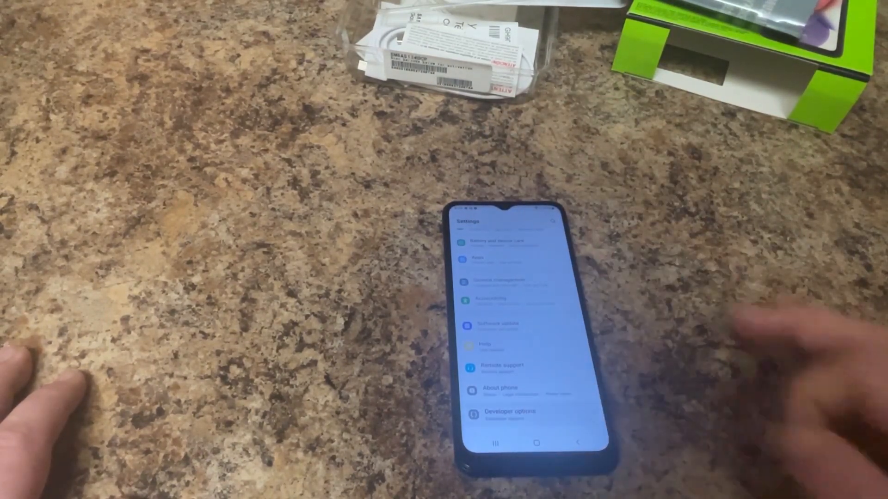
click(510, 413)
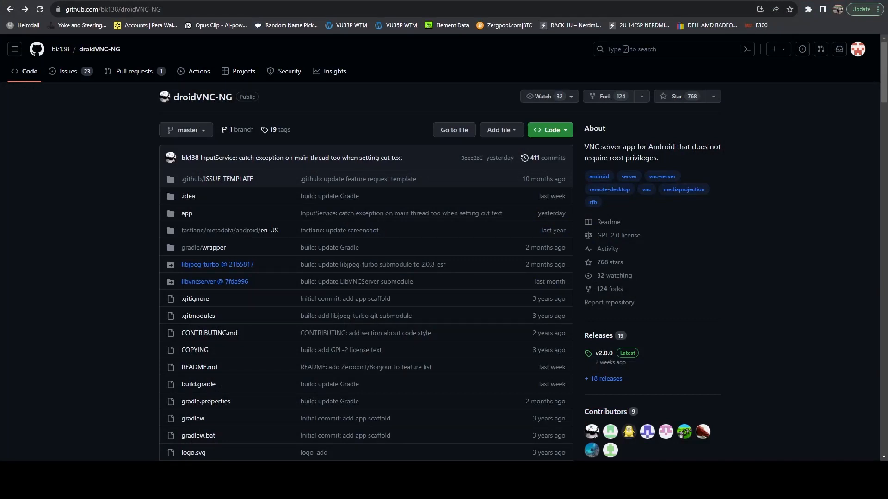
mouse_move(68, 387)
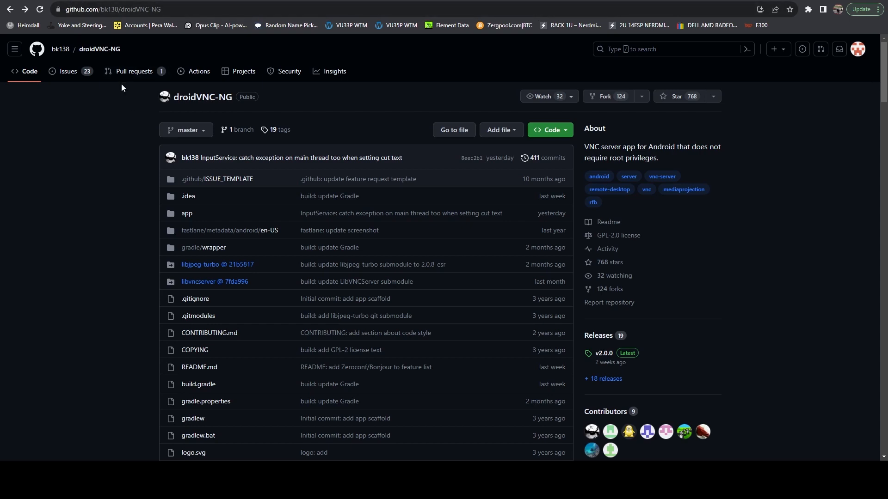
mouse_move(82, 113)
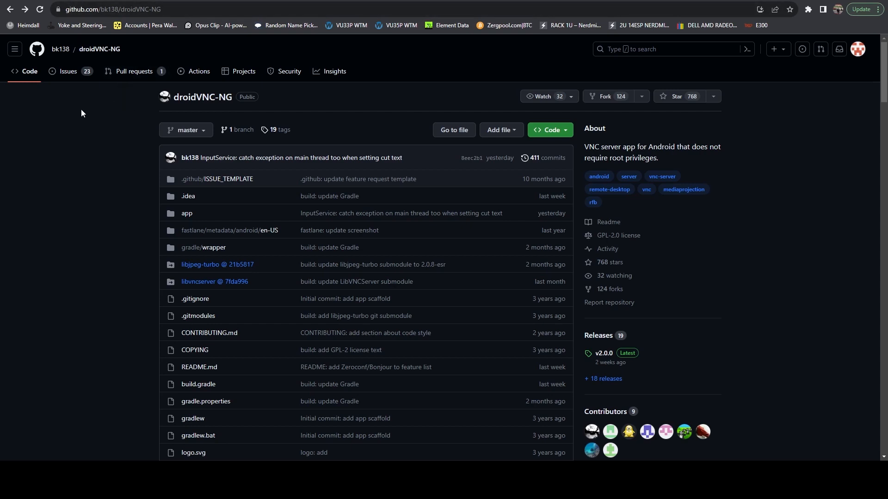
mouse_move(59, 119)
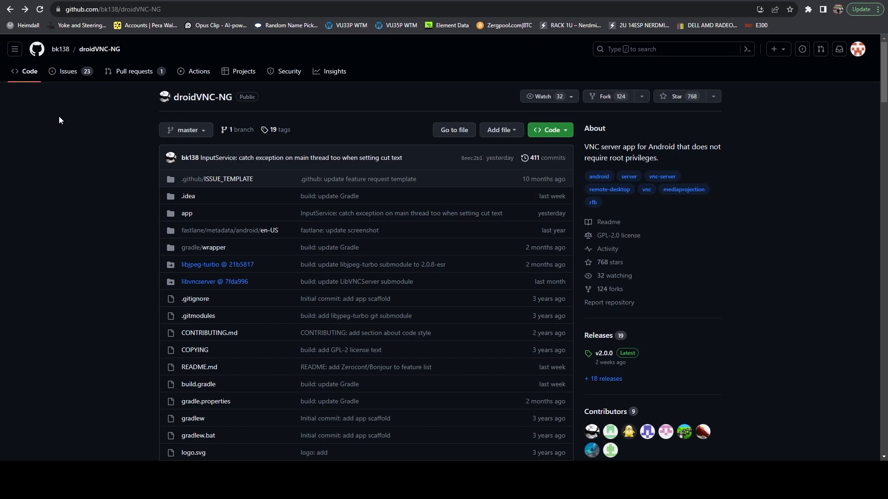
mouse_move(52, 139)
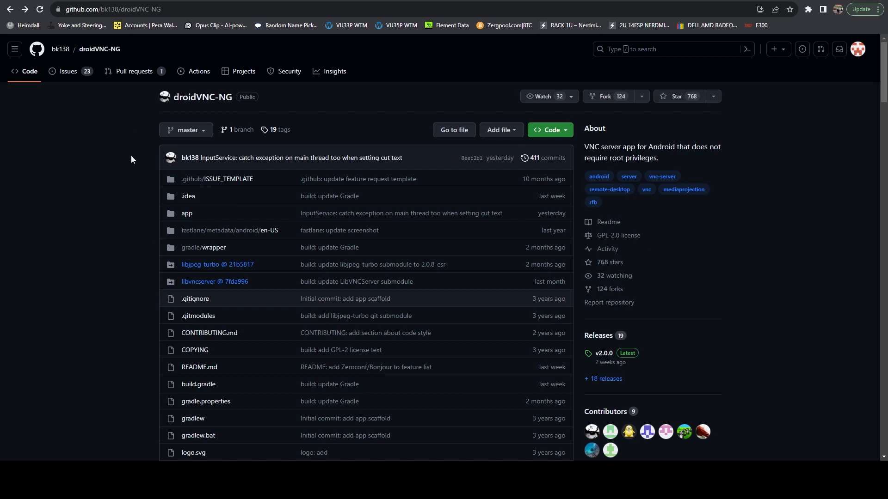
mouse_move(132, 159)
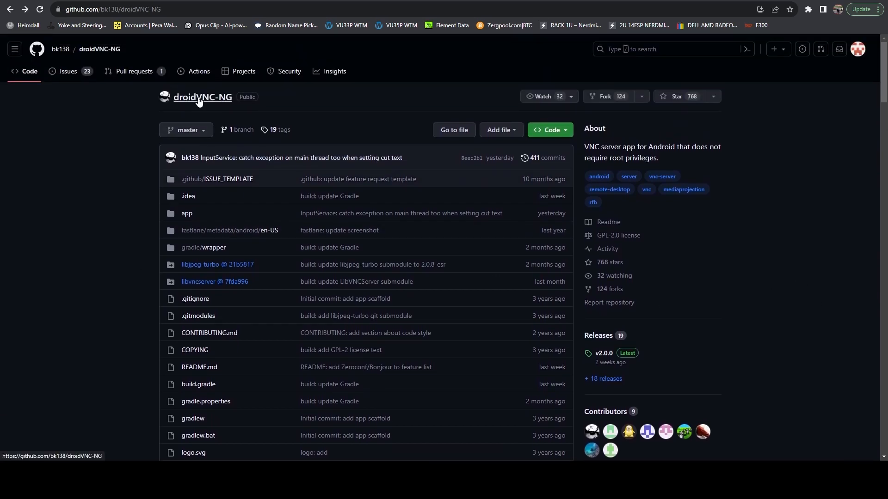
Scroll through the droidVNC-NG README's features, contributing and how-to-use sections.
scroll(down, 3)
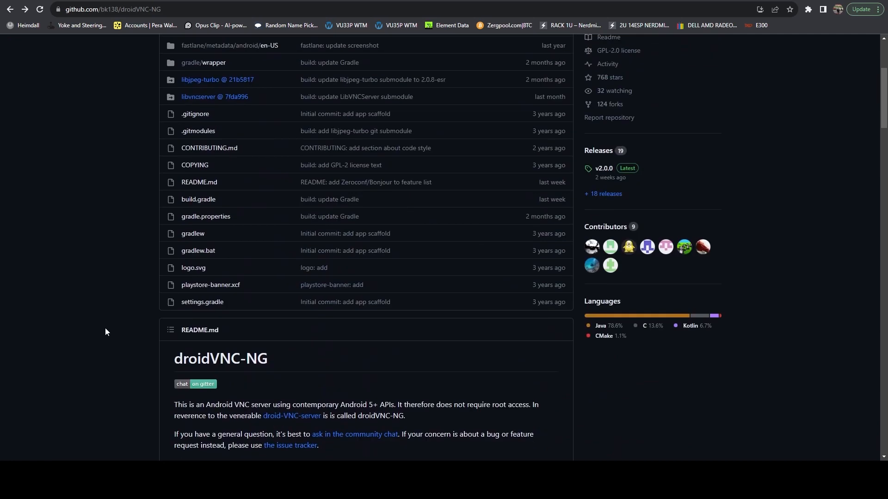
scroll(down, 3)
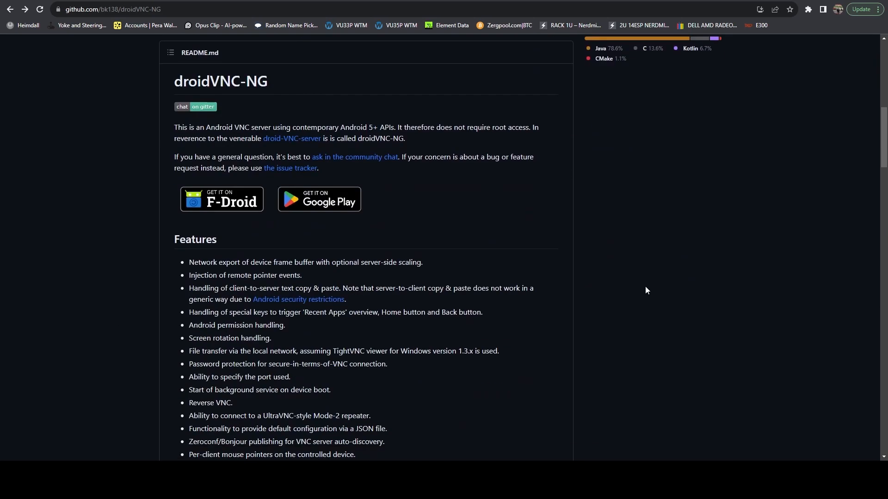
scroll(down, 3)
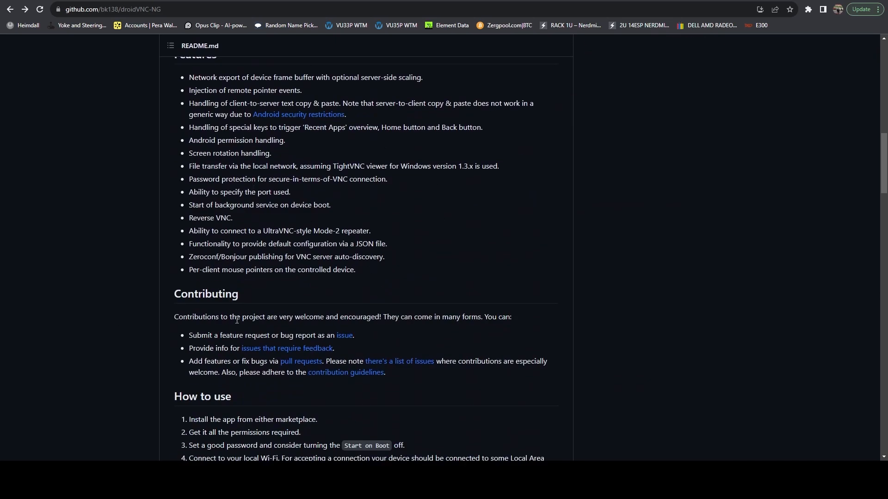
scroll(down, 3)
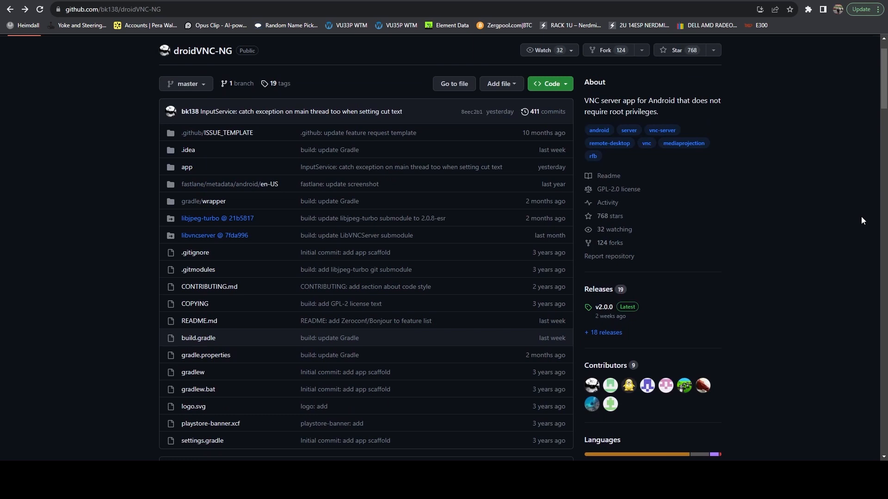
mouse_move(854, 225)
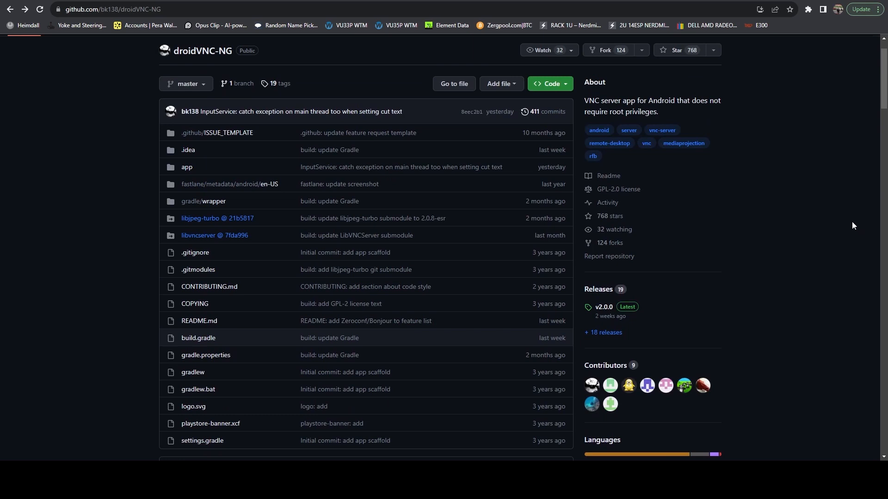
mouse_move(598, 290)
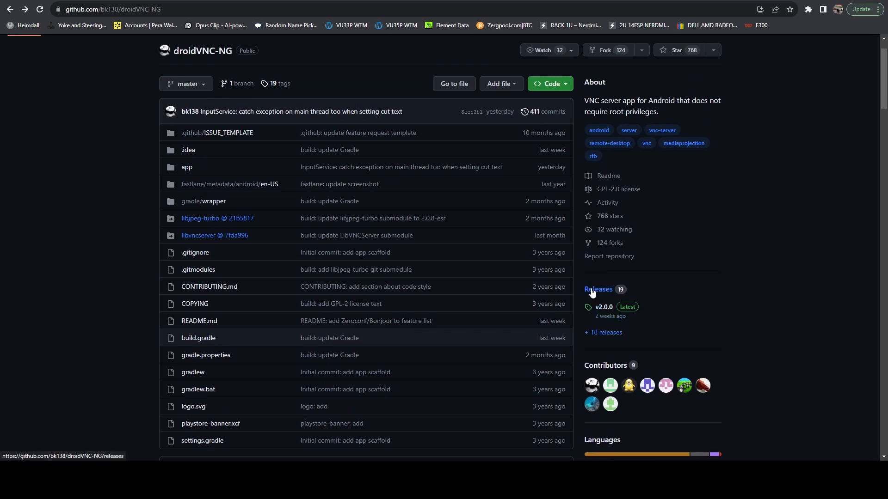
View the droidVNC-NG releases, then the UserLAnd releases with the v2.8.3 assets expanded.
click(598, 290)
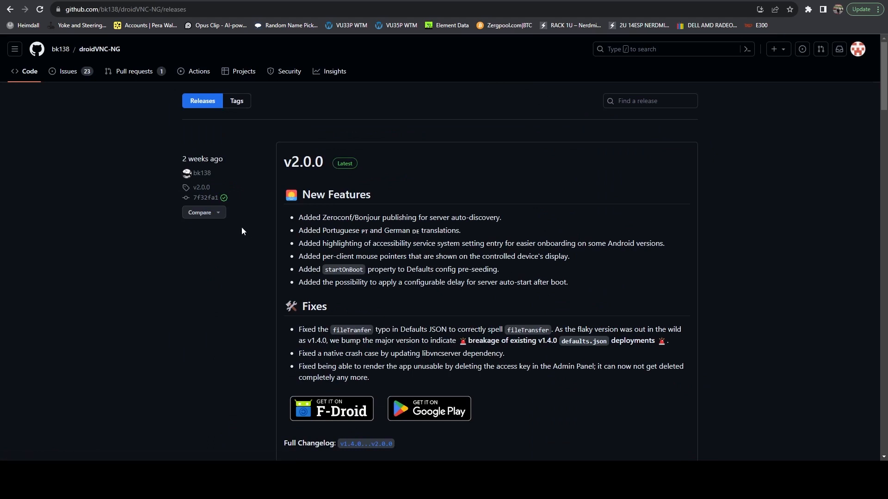
scroll(down, 3)
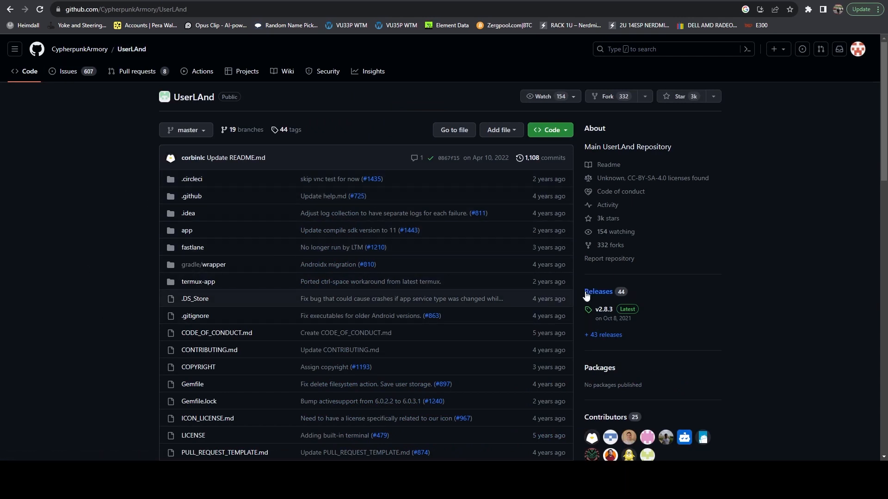
click(597, 291)
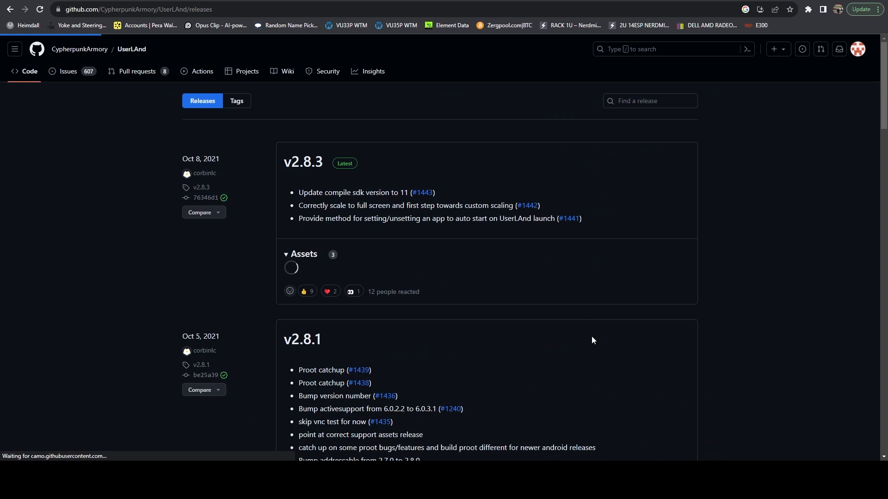
click(302, 254)
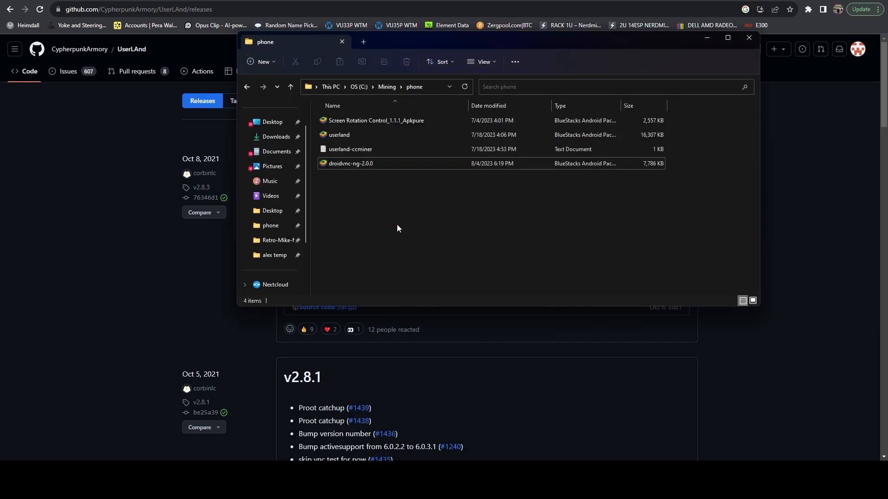
Leave the APK folder and browse into the connected Galaxy A03s phone under This PC.
click(375, 120)
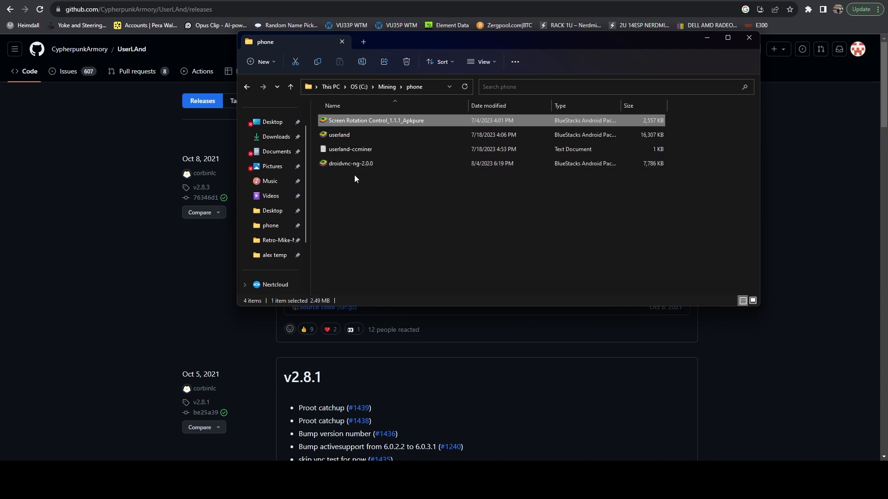
mouse_move(355, 179)
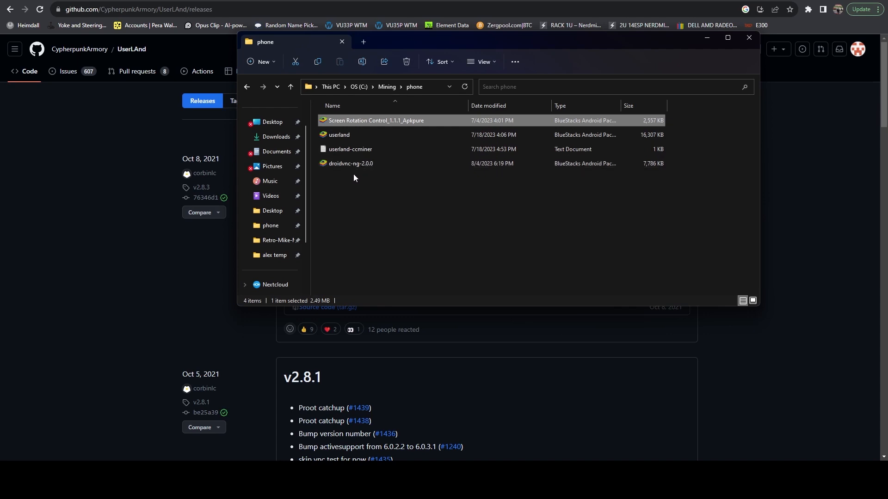
click(351, 164)
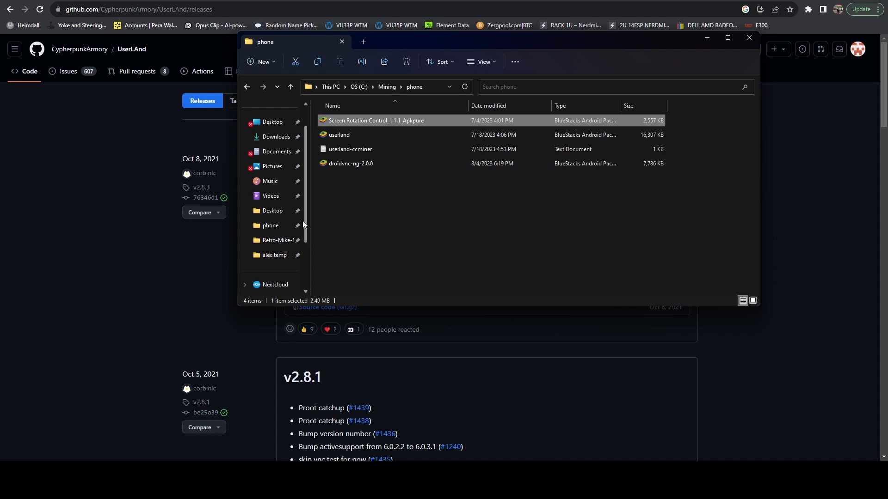
click(281, 239)
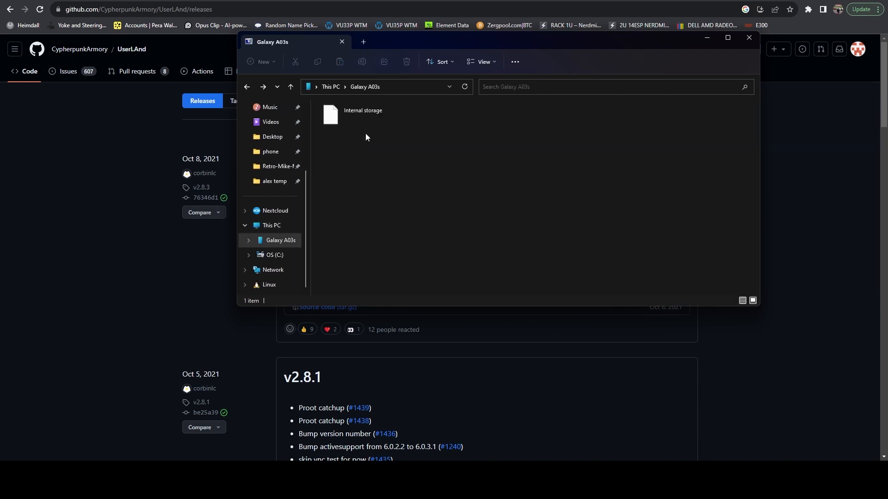
Go into the phone's Internal storage > Download folder and bring up a second Explorer window.
double_click(362, 114)
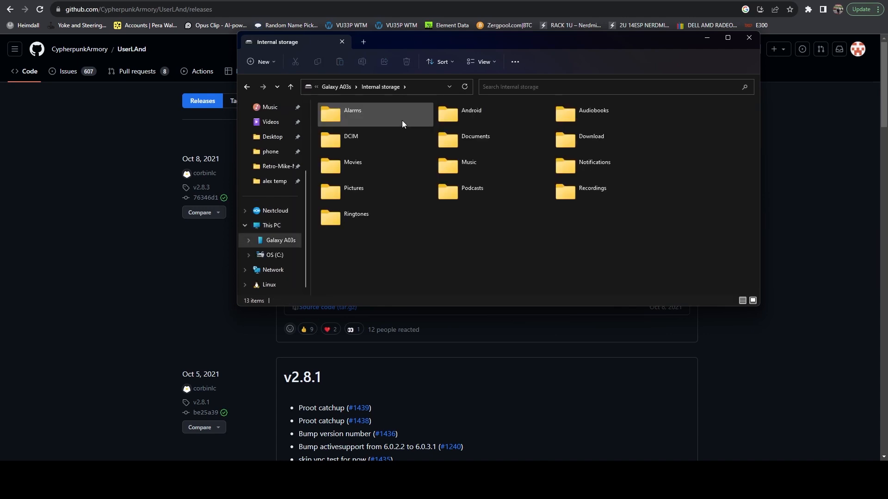
double_click(590, 136)
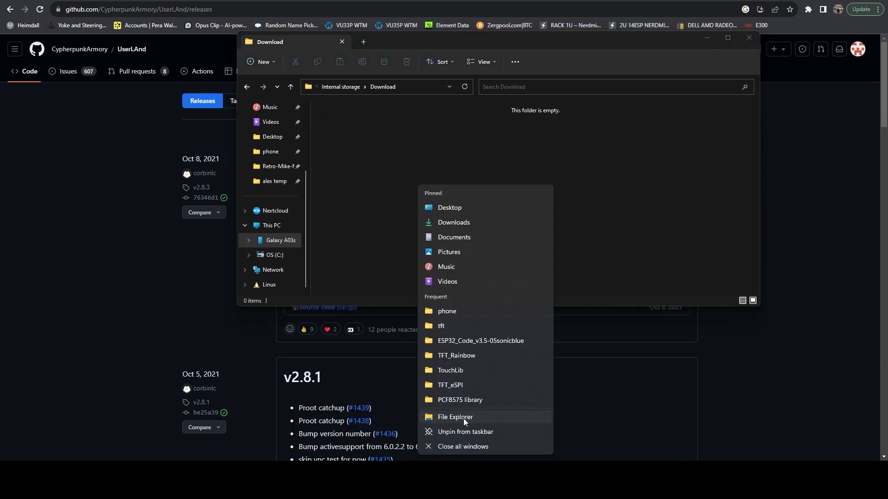
click(455, 417)
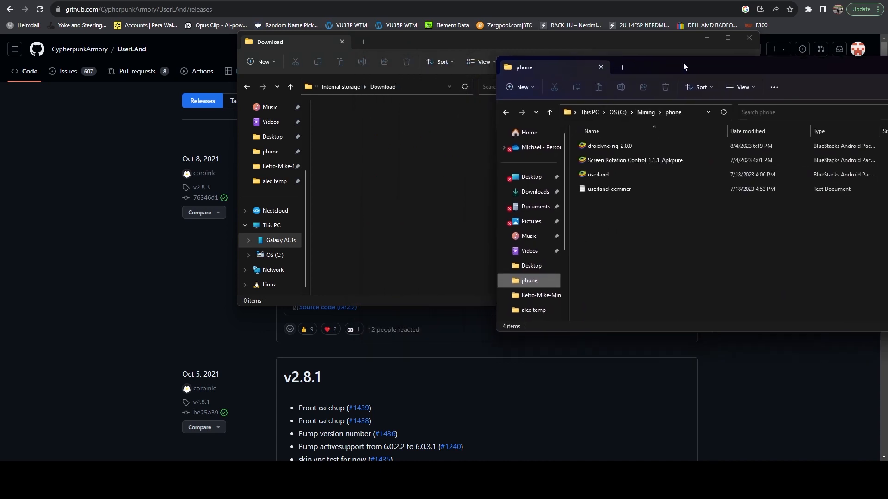
Select the userland, droidvnc-ng and Screen Rotation Control APKs and drag them into Download.
click(614, 144)
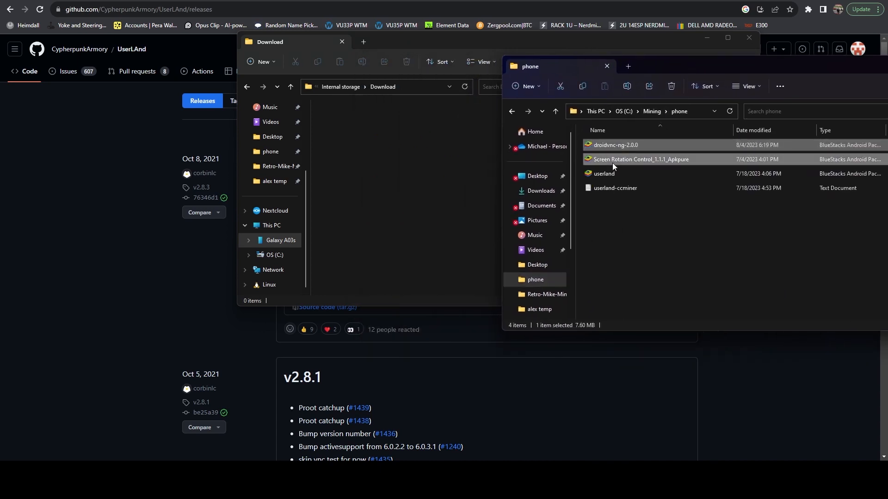
click(603, 173)
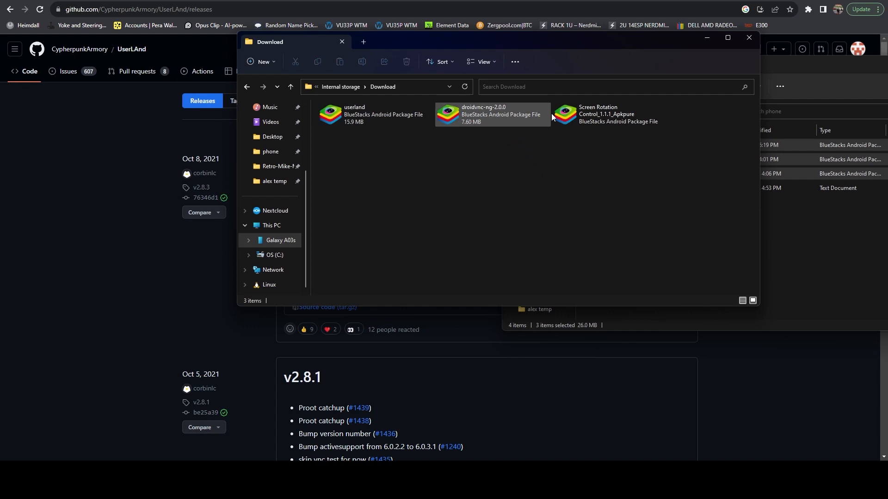
click(374, 115)
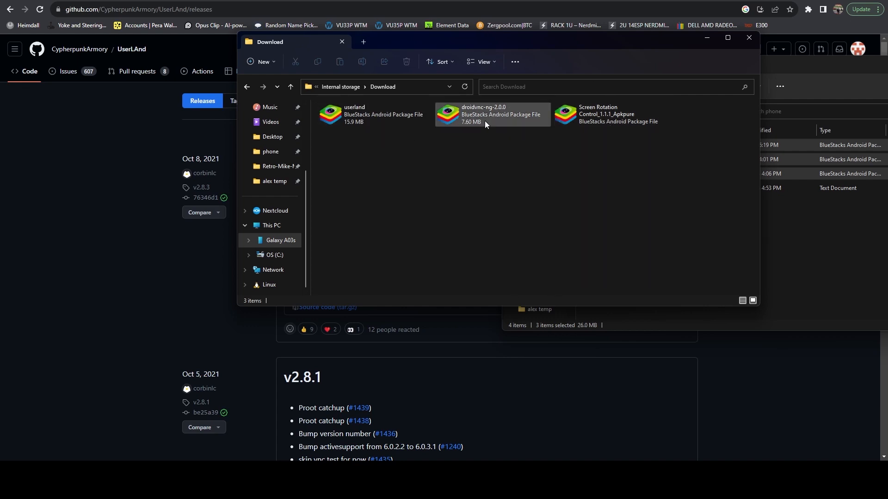
mouse_move(469, 126)
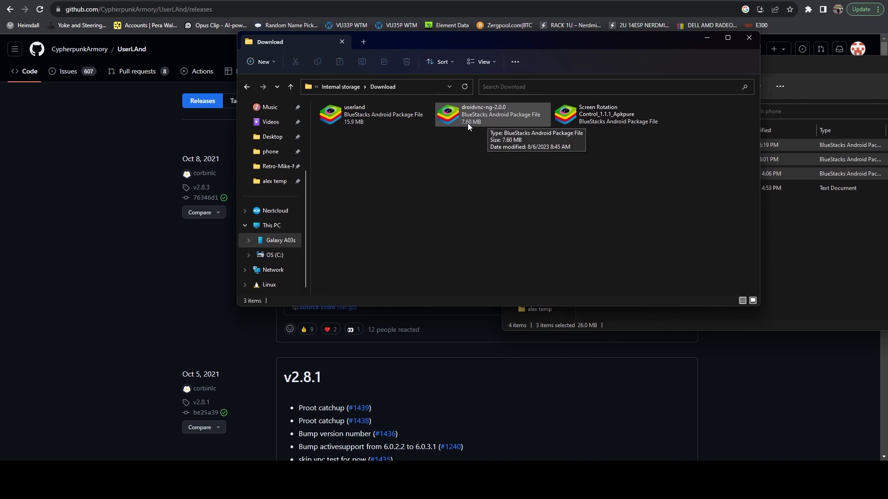
mouse_move(465, 134)
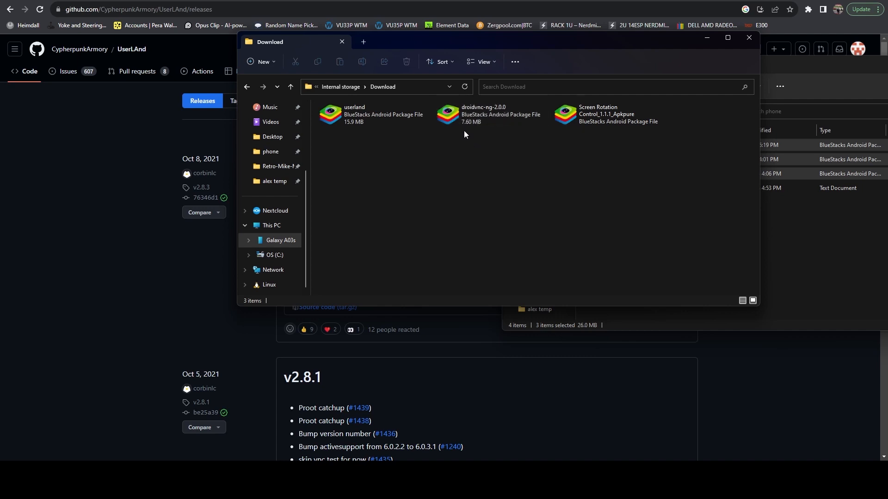